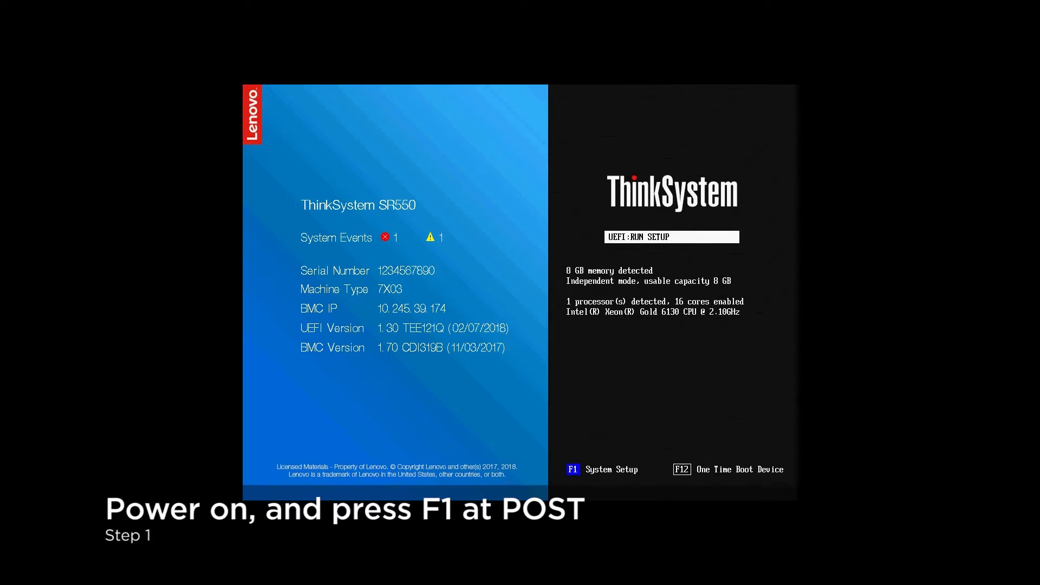
Step: Enter System Setup with F1 during POST to launch XClarity Provisioning Manager
{"action": "key", "text": "f1"}
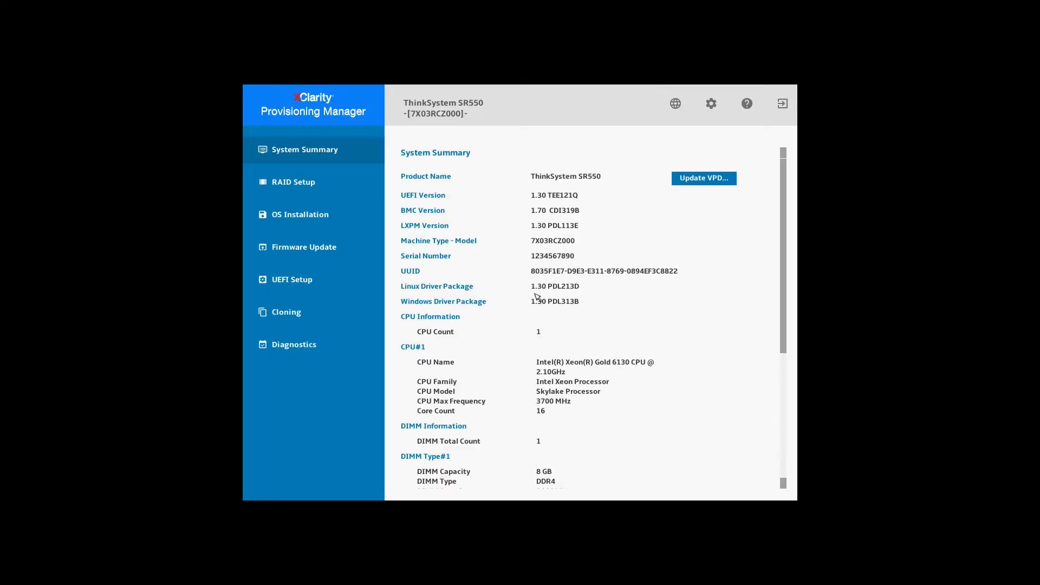
Step: Go to RAID Setup, showing the ThinkSystem RAID 930-24i adapter with no virtual disks
{"action": "left_click", "coordinate": [293, 182]}
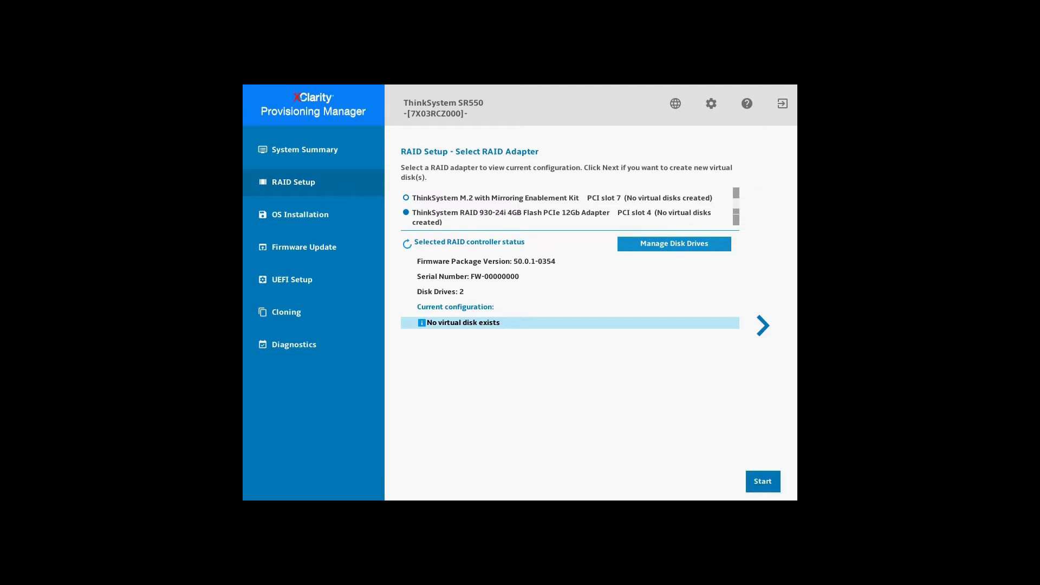
{"action": "mouse_move", "coordinate": [761, 325]}
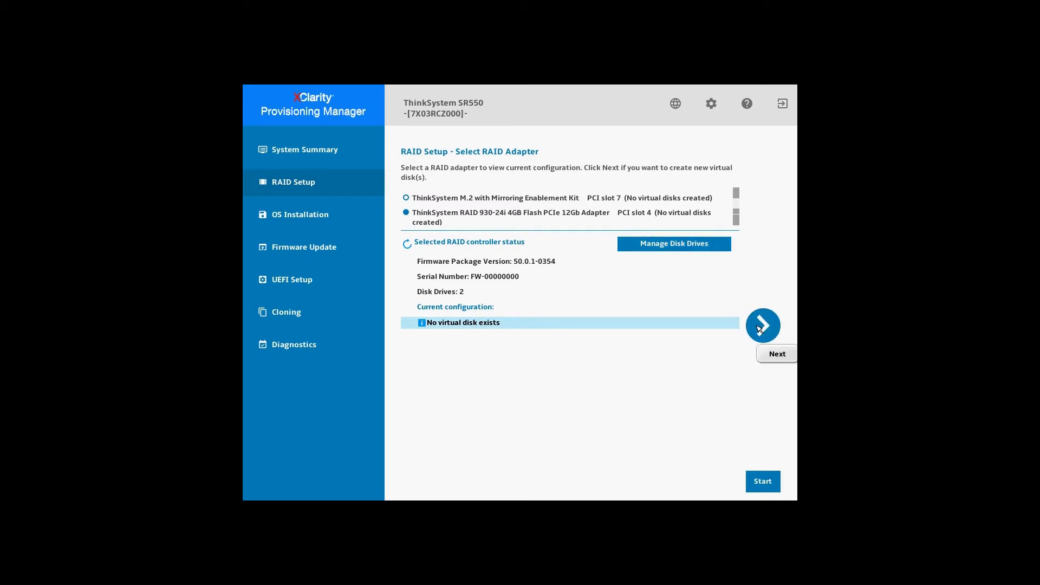
Step: Start a new virtual disk, settle on Simple configuration instead of Advanced, and continue
{"action": "left_click", "coordinate": [762, 325]}
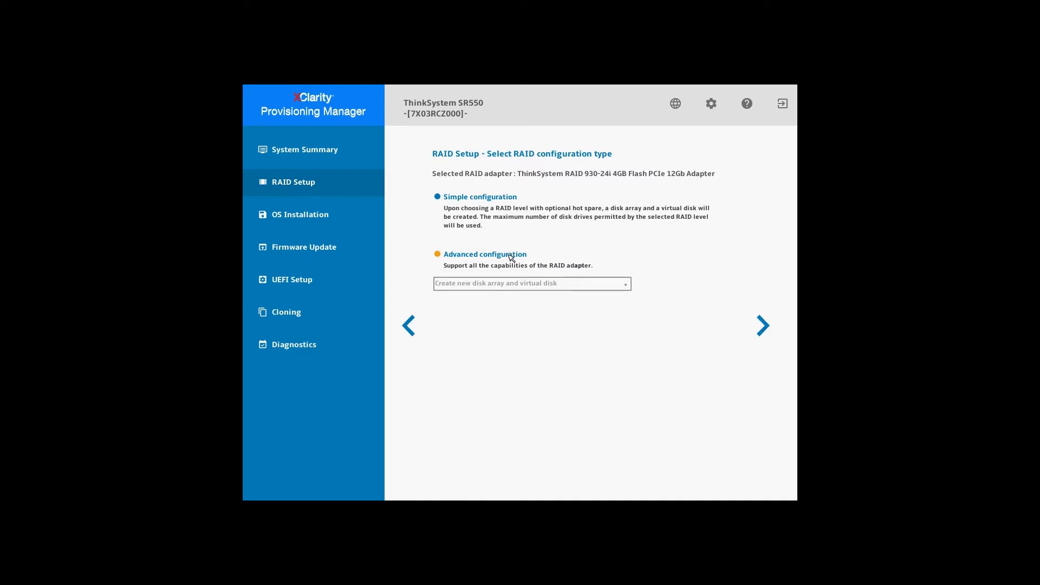
{"action": "left_click", "coordinate": [436, 254]}
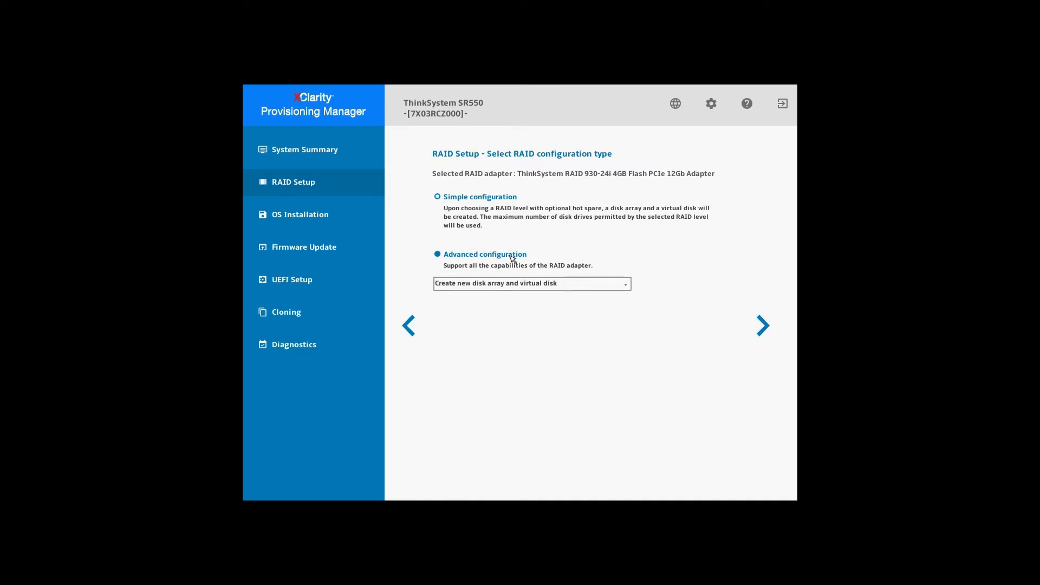
{"action": "mouse_move", "coordinate": [574, 258]}
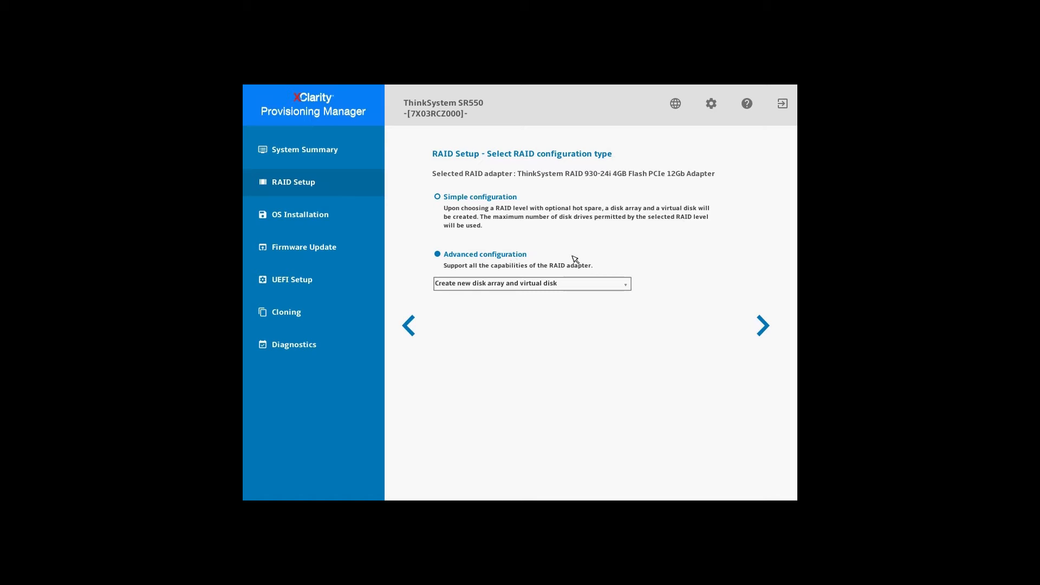
{"action": "left_click", "coordinate": [624, 283]}
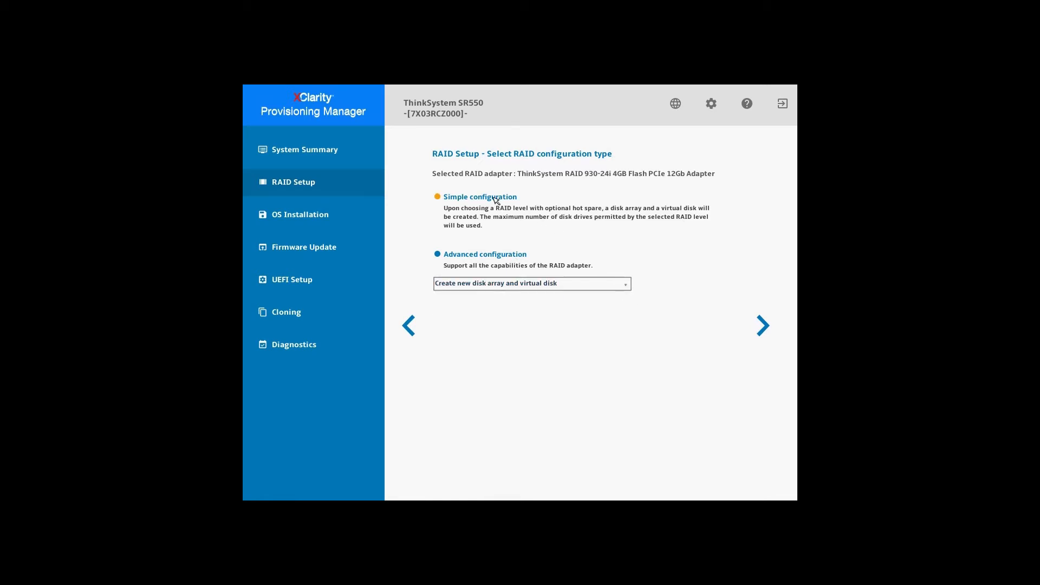
{"action": "left_click", "coordinate": [437, 196]}
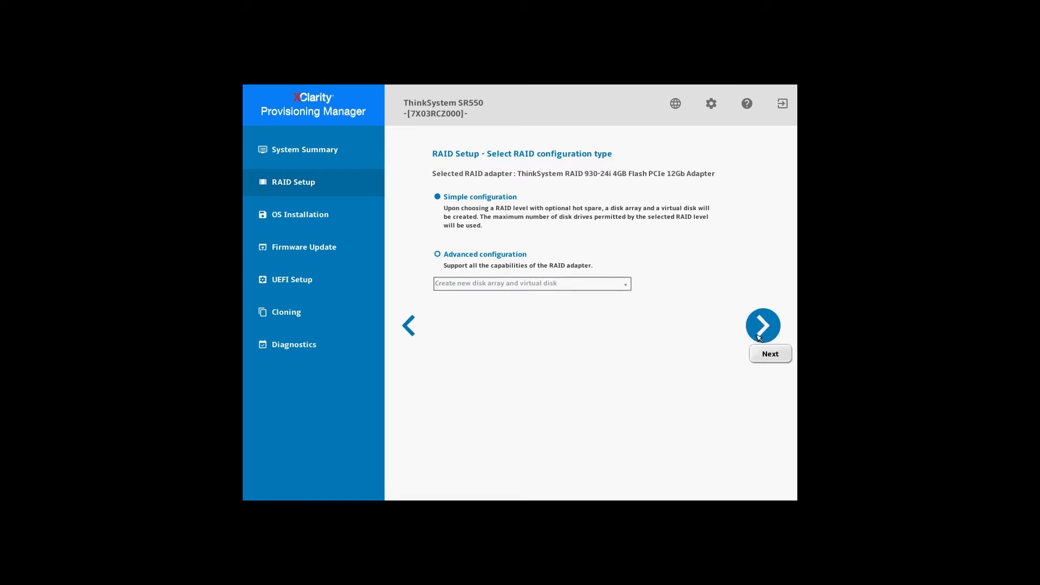
{"action": "left_click", "coordinate": [763, 326]}
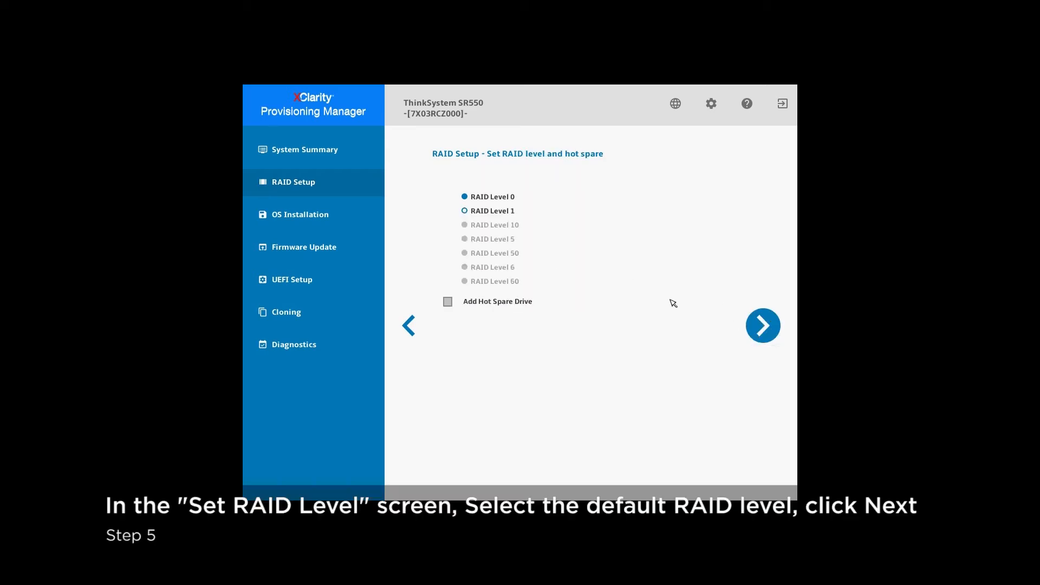
Step: Choose RAID 0 with no hot spare drive and continue to verify settings
{"action": "left_click", "coordinate": [464, 210]}
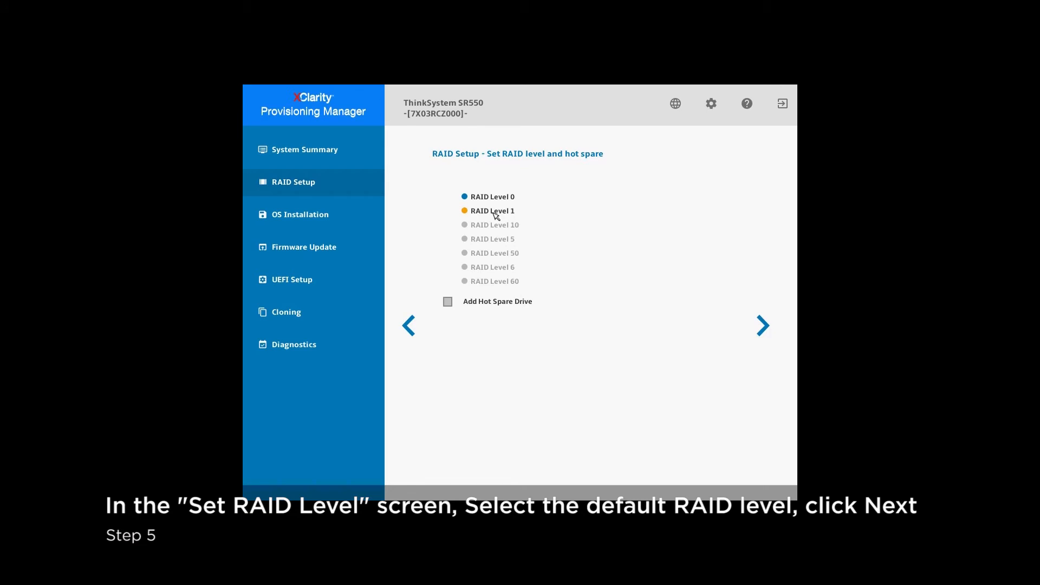
{"action": "left_click", "coordinate": [464, 211]}
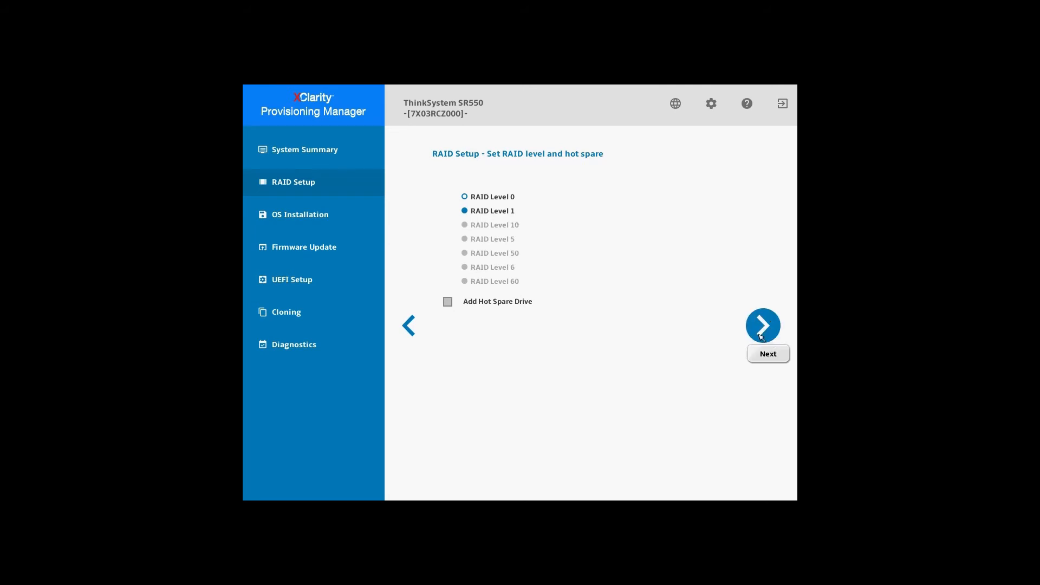
{"action": "left_click", "coordinate": [761, 326]}
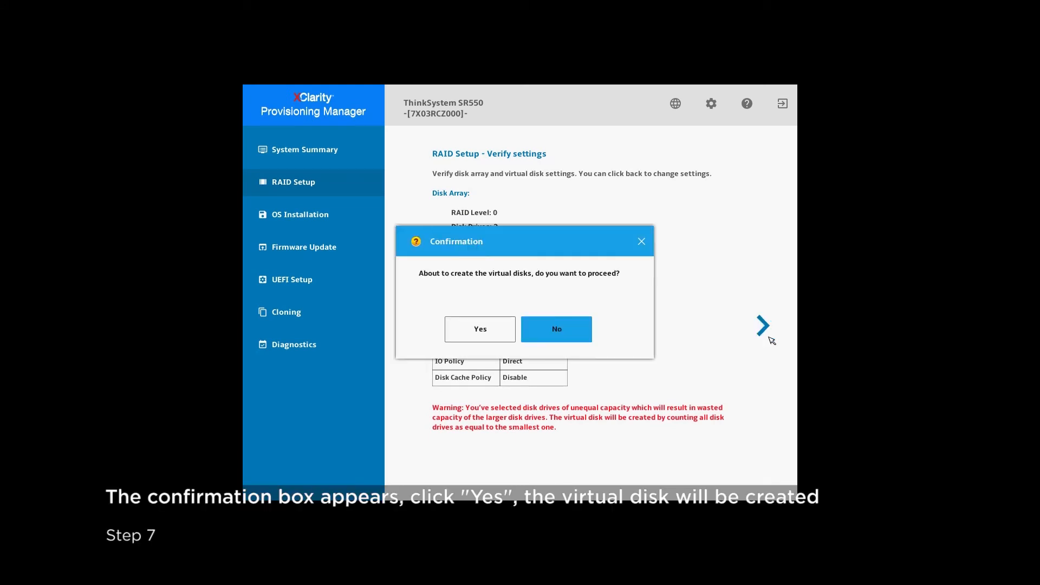
Step: Confirm creating the RAID 0 virtual disk Volume1
{"action": "left_click", "coordinate": [479, 329]}
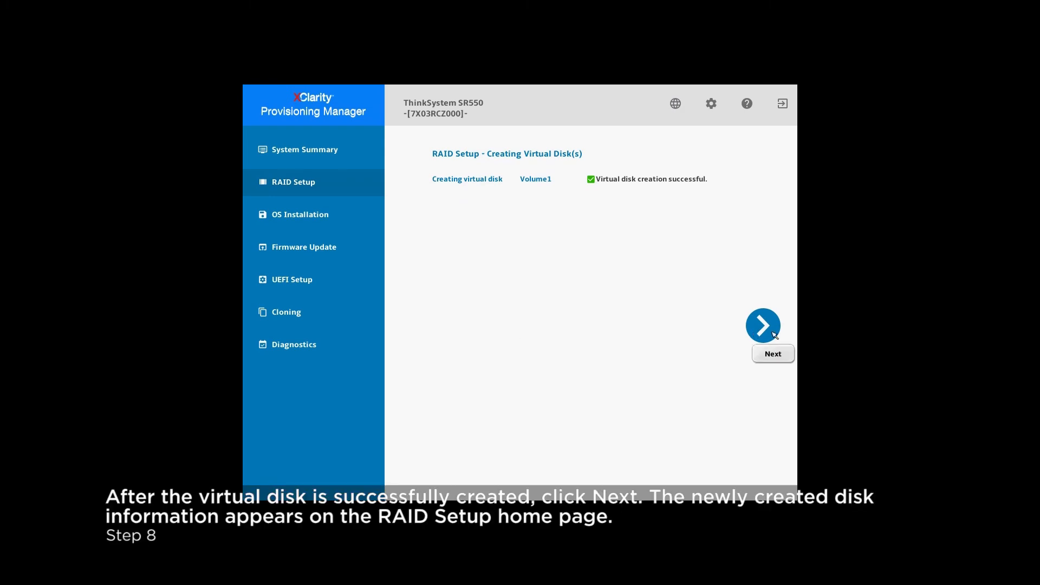
Step: Return to RAID Setup home listing Array0 (RAID 0) with VD0: Volume1, 836 GB
{"action": "left_click", "coordinate": [761, 326]}
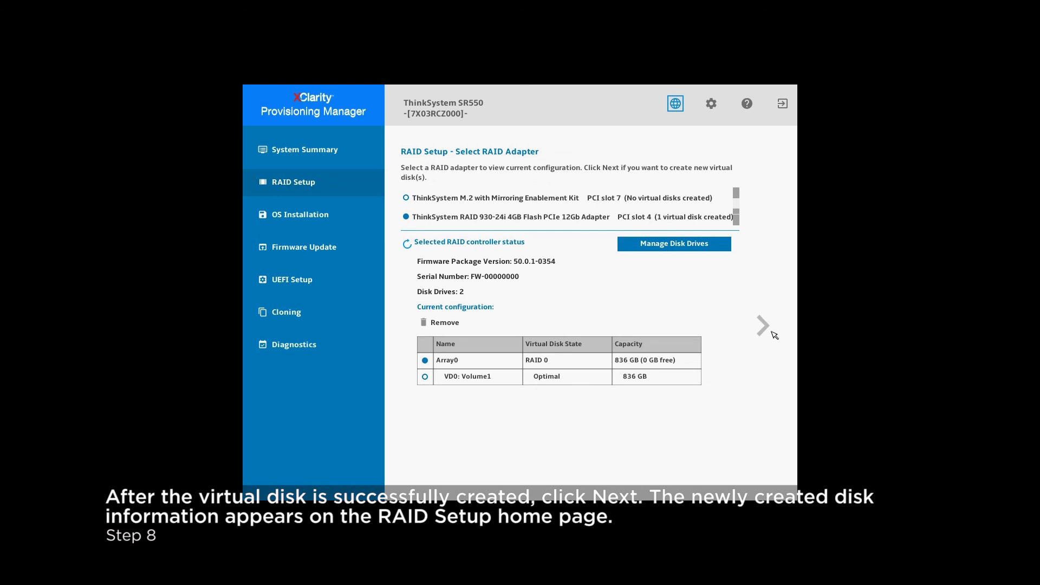